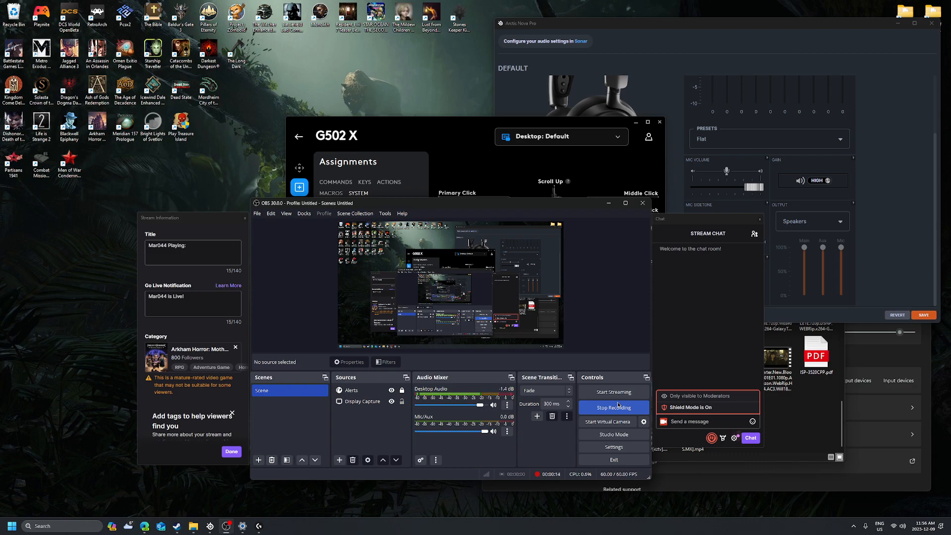
{"action": "mouse_move", "coordinate": [572, 371]}
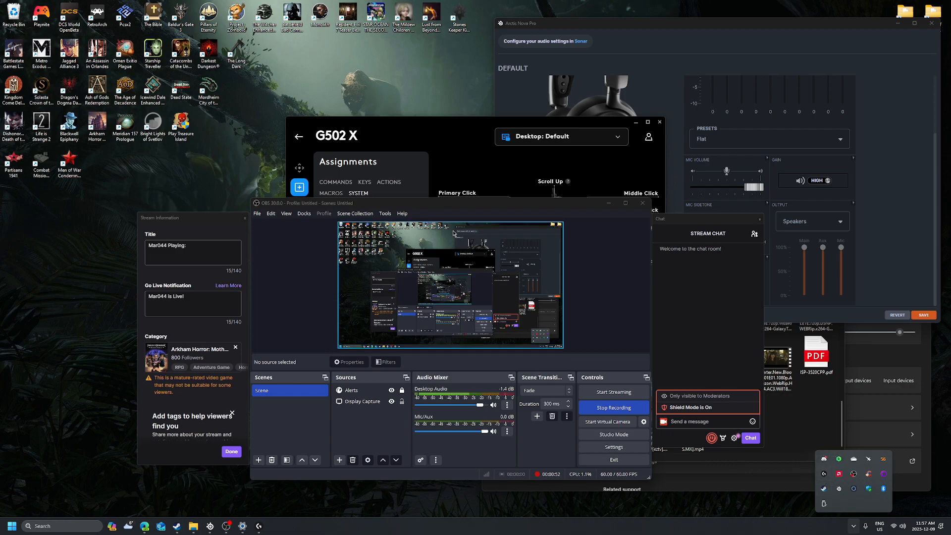
Open the G502 X in G HUB and show its side view with DPI Cycle, Forward and Back.
{"action": "left_click", "coordinate": [298, 136]}
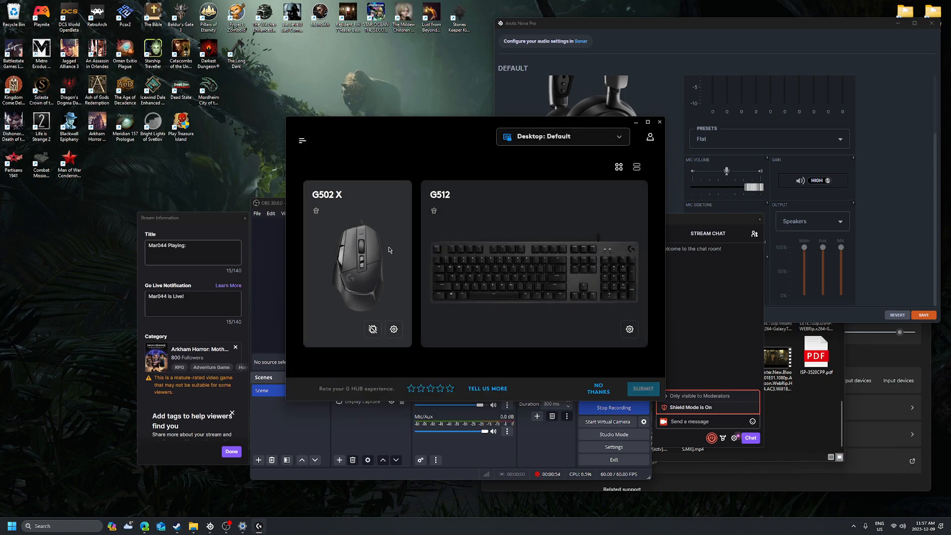
{"action": "mouse_move", "coordinate": [395, 262]}
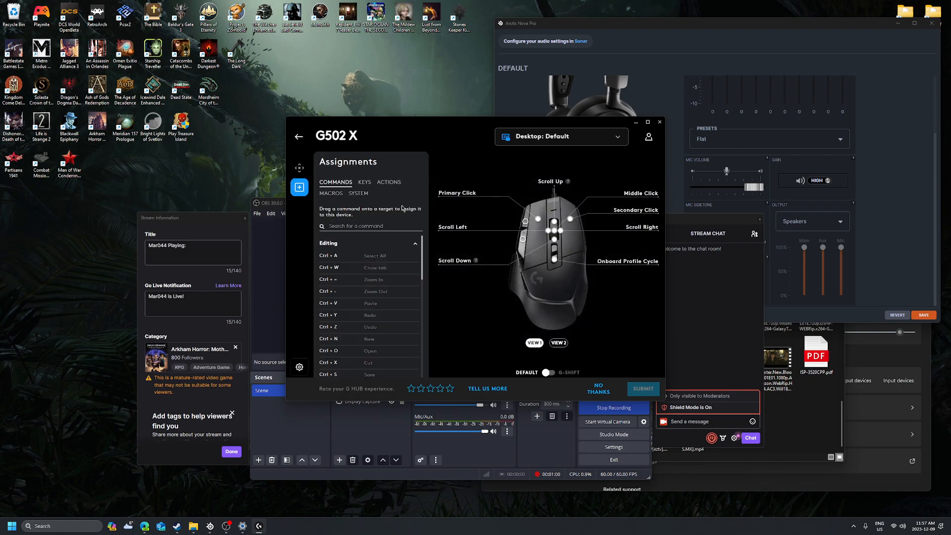
{"action": "left_click", "coordinate": [557, 342]}
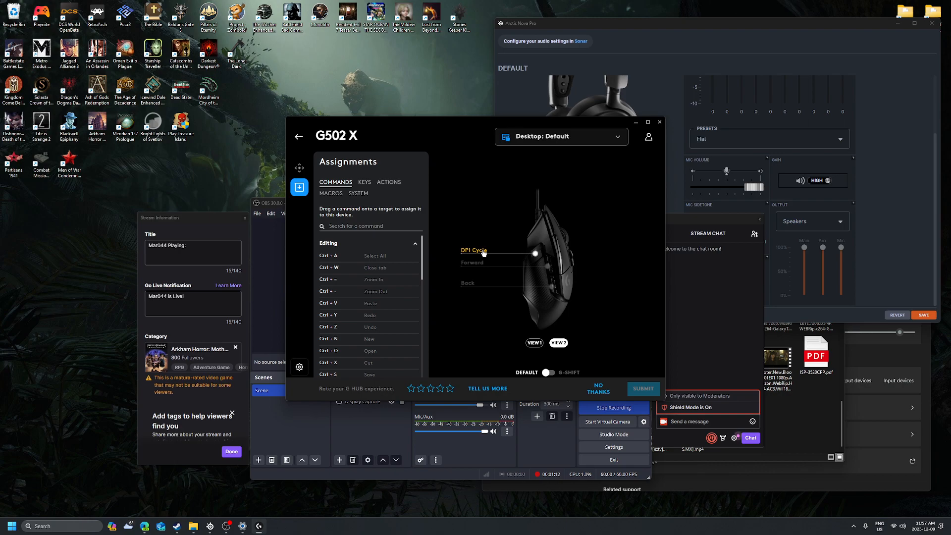
{"action": "mouse_move", "coordinate": [482, 252]}
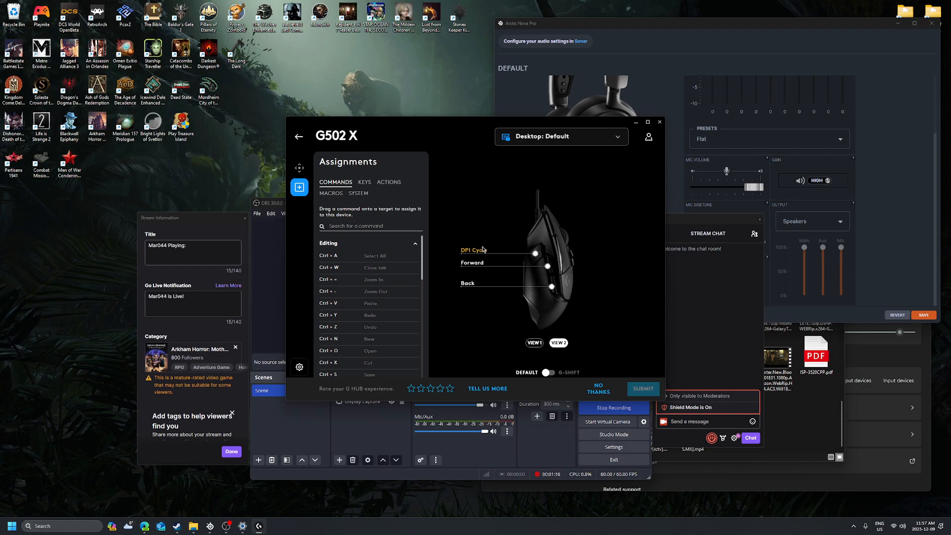
{"action": "mouse_move", "coordinate": [482, 250]}
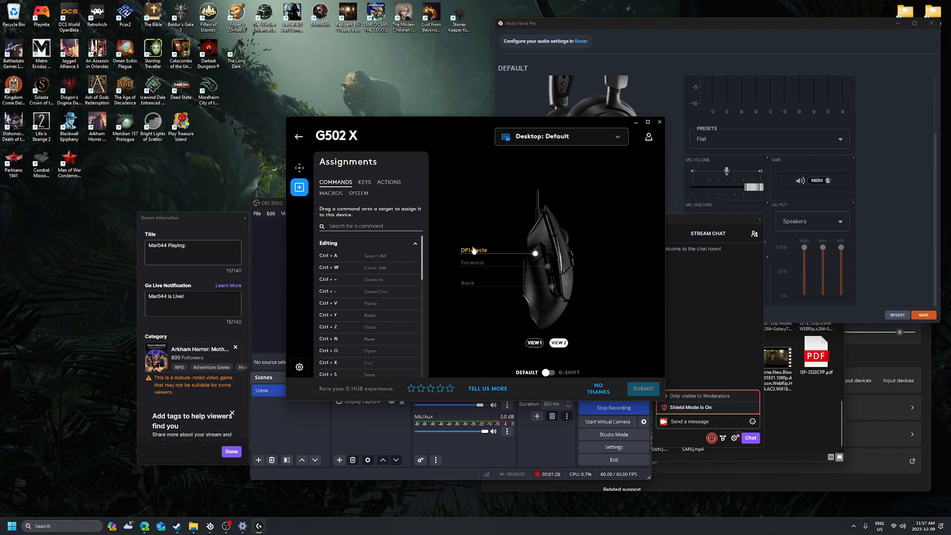
Switch Assignments to the SYSTEM tab to list mouse controls like DPI Cycle on G5.
{"action": "left_click", "coordinate": [358, 193]}
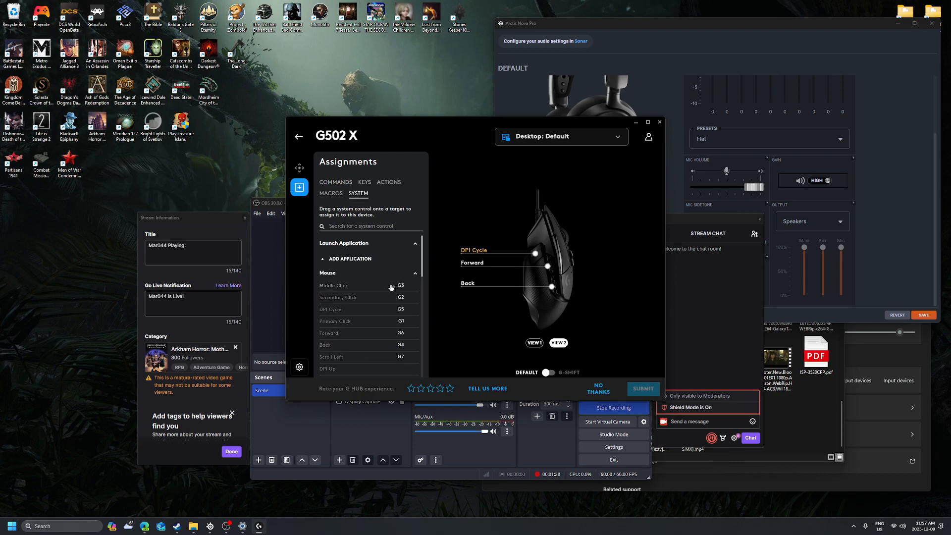
{"action": "mouse_move", "coordinate": [365, 311]}
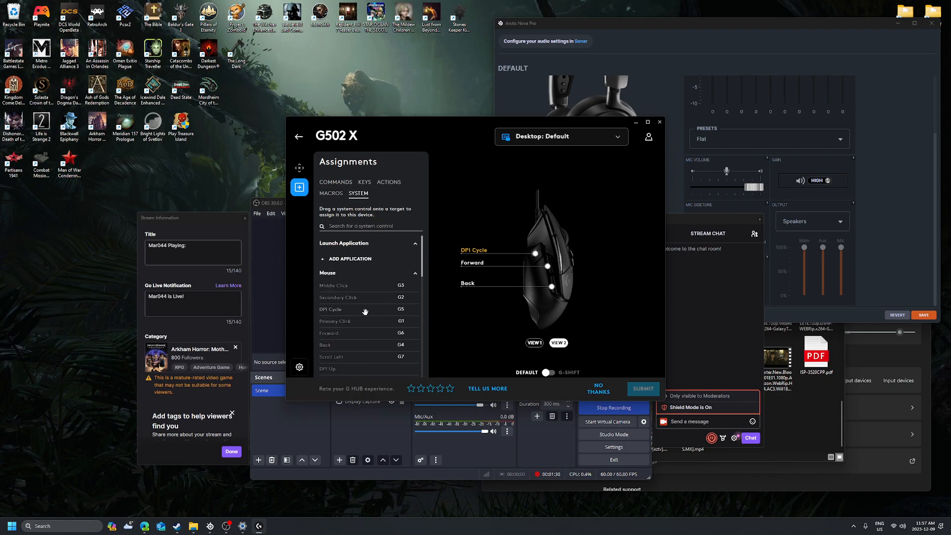
{"action": "mouse_move", "coordinate": [341, 311]}
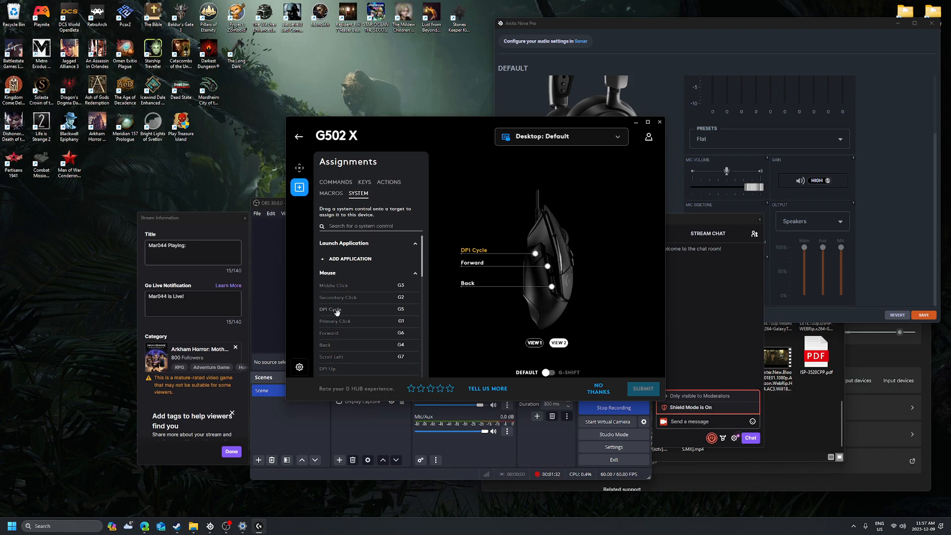
{"action": "mouse_move", "coordinate": [333, 309]}
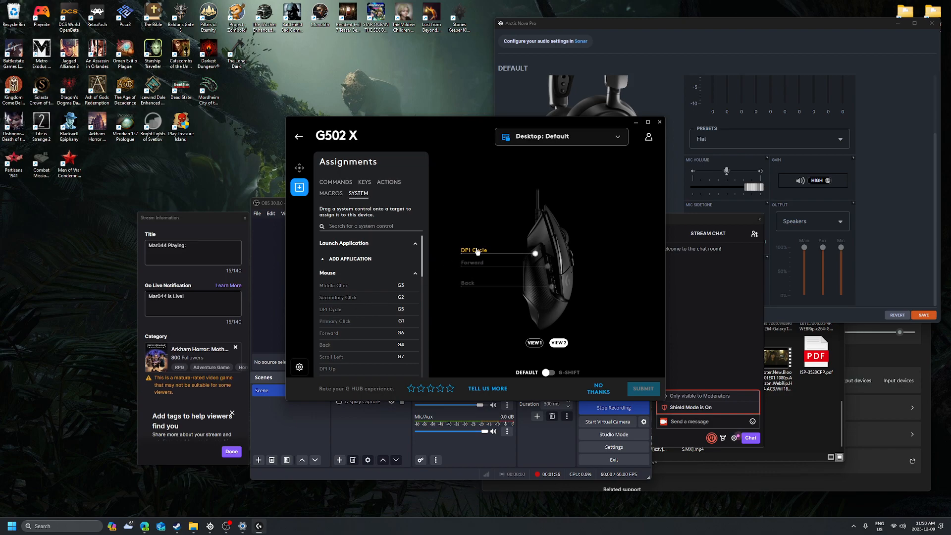
{"action": "mouse_move", "coordinate": [475, 256]}
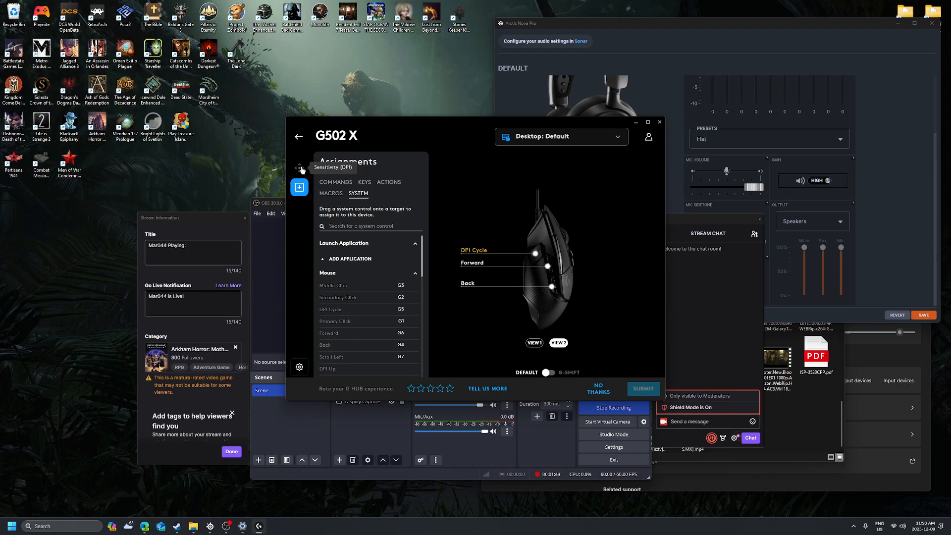
Review the G502 X DPI speeds (800 to 3200), then minimize G HUB.
{"action": "left_click", "coordinate": [299, 168]}
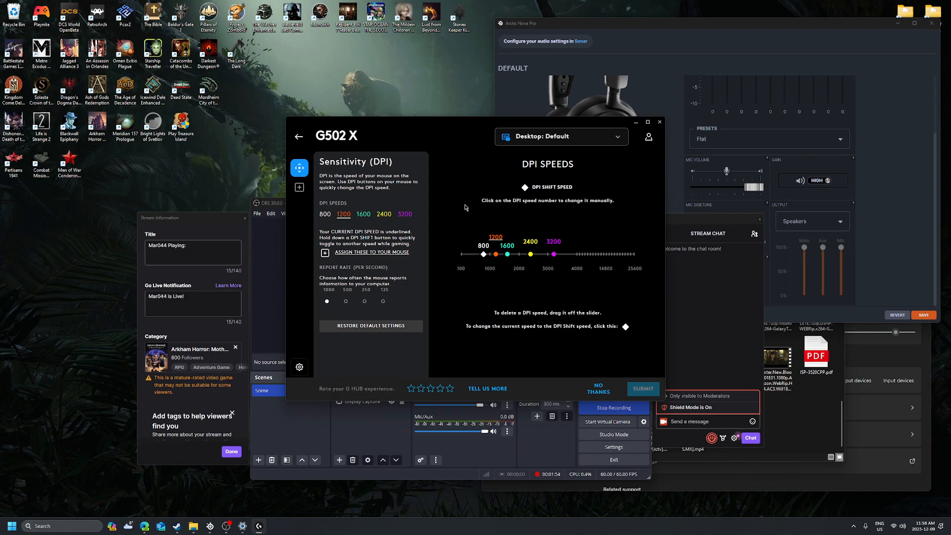
{"action": "mouse_move", "coordinate": [479, 207]}
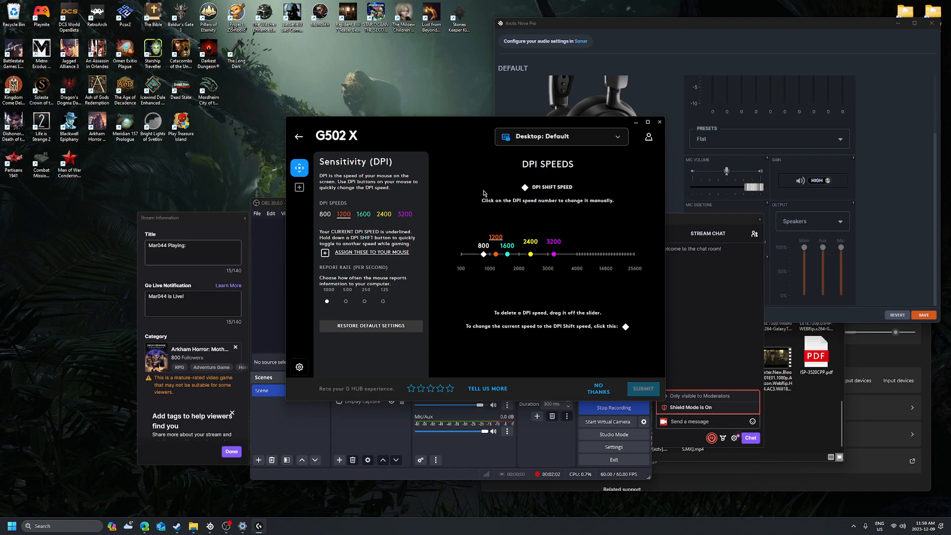
{"action": "mouse_move", "coordinate": [594, 253]}
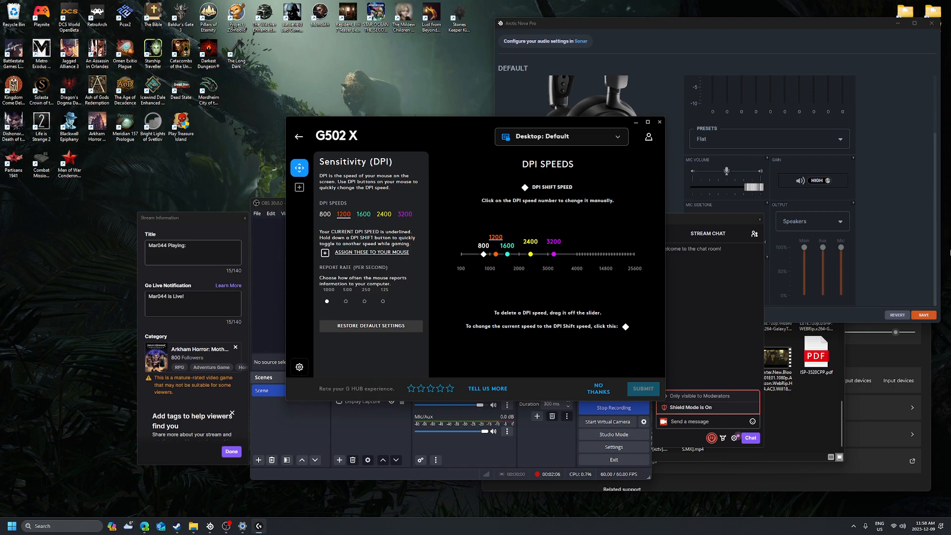
{"action": "mouse_move", "coordinate": [60, 201]}
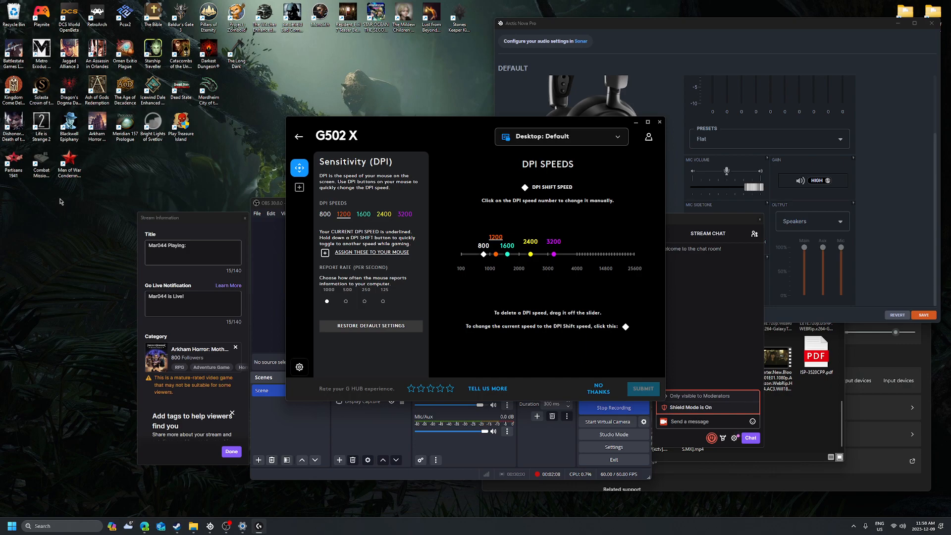
{"action": "mouse_move", "coordinate": [477, 222]}
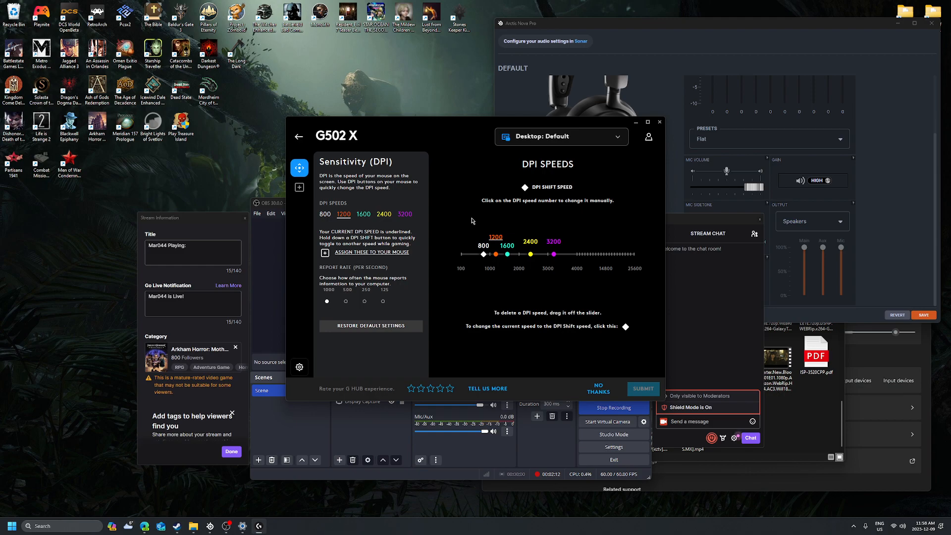
{"action": "left_click", "coordinate": [383, 214]}
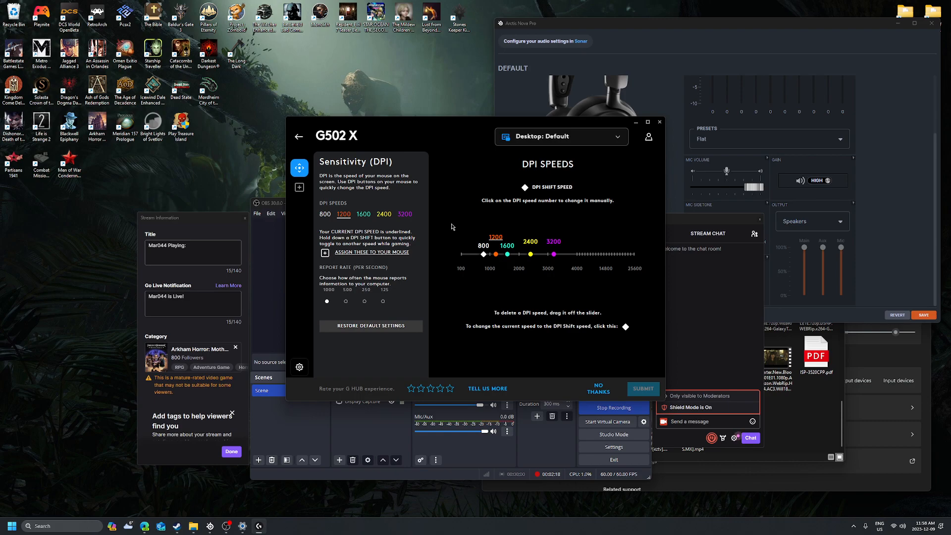
{"action": "mouse_move", "coordinate": [465, 224]}
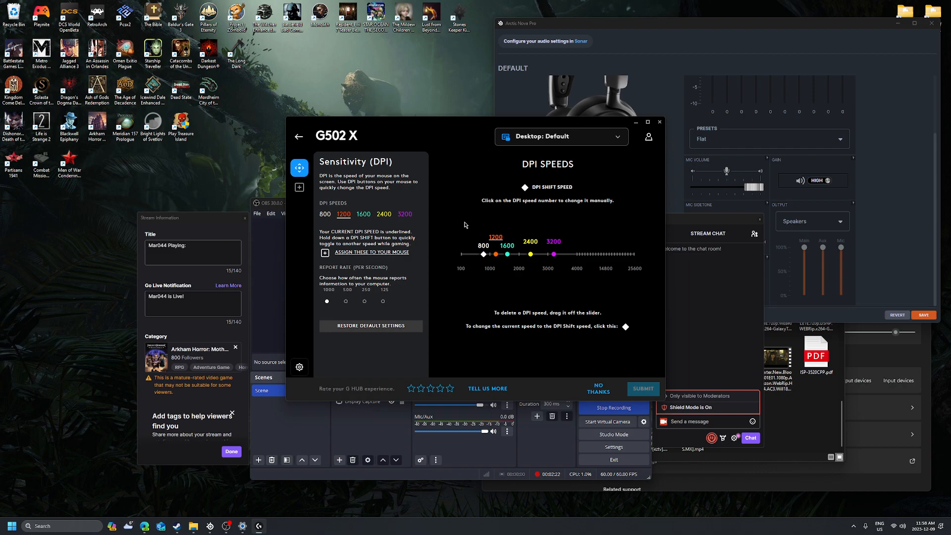
{"action": "mouse_move", "coordinate": [629, 127]}
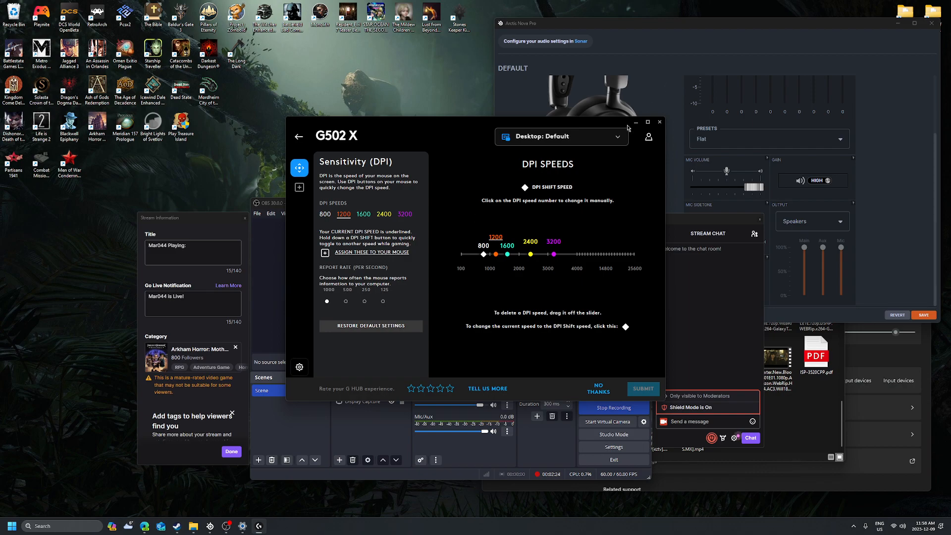
{"action": "left_click", "coordinate": [659, 122]}
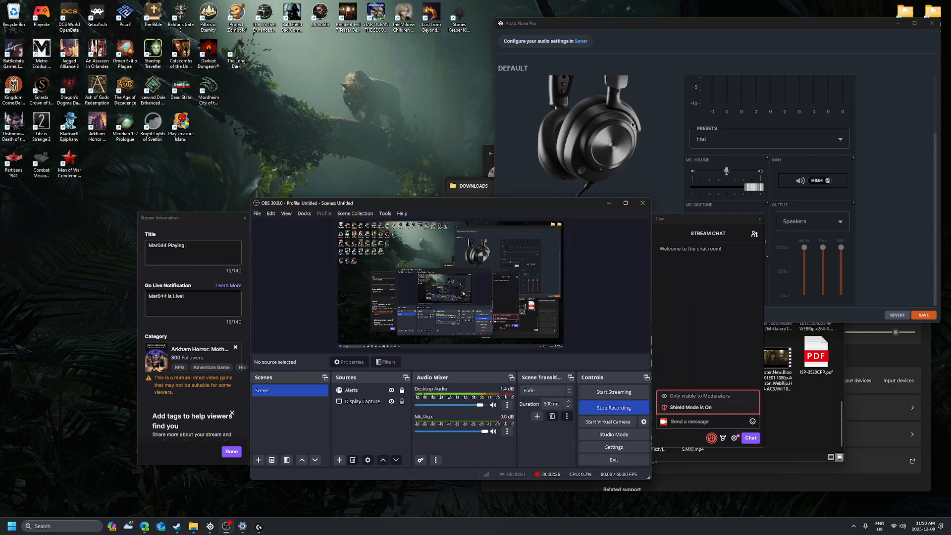